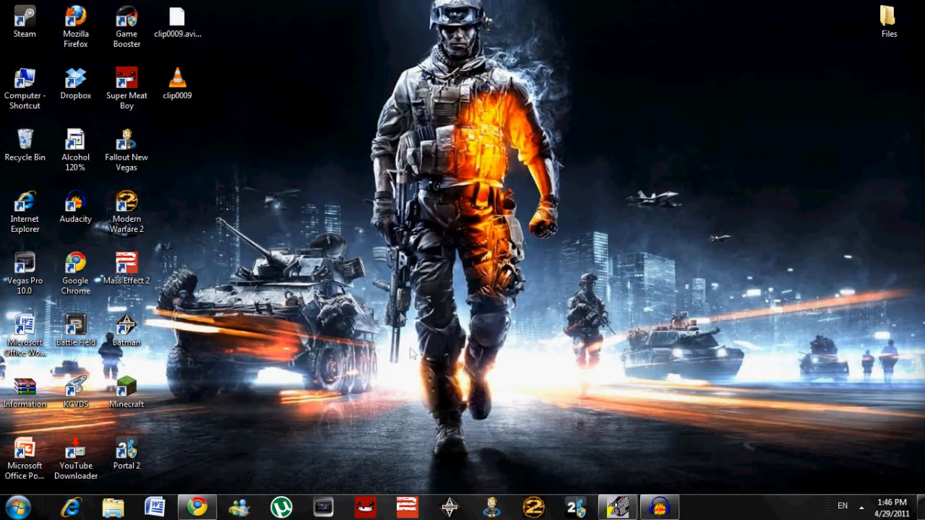
Step: Bring Chrome with the Risugami's Mods forum thread back into view
{"action": "left_click", "coordinate": [196, 506]}
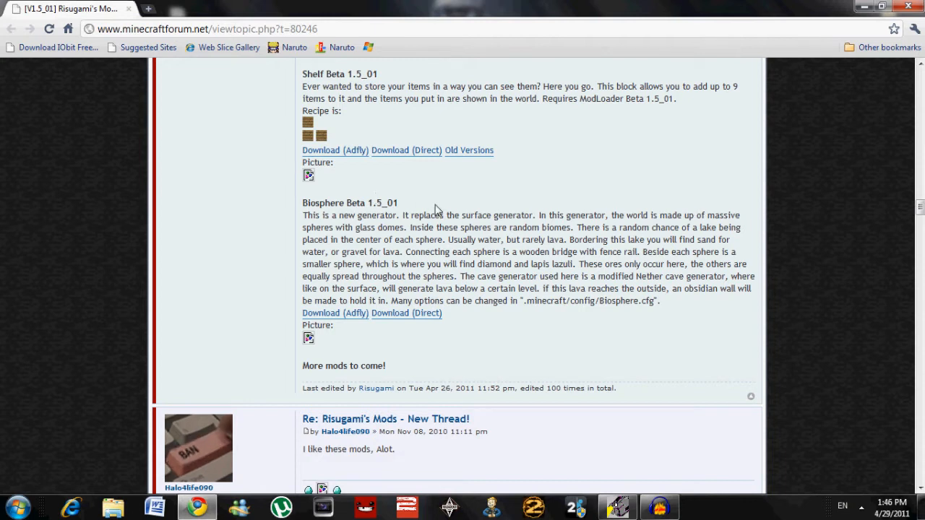
Step: Download Biosphere Beta 1.5_01 via the direct link and show Chrome's downloads list
{"action": "double_click", "coordinate": [382, 202]}
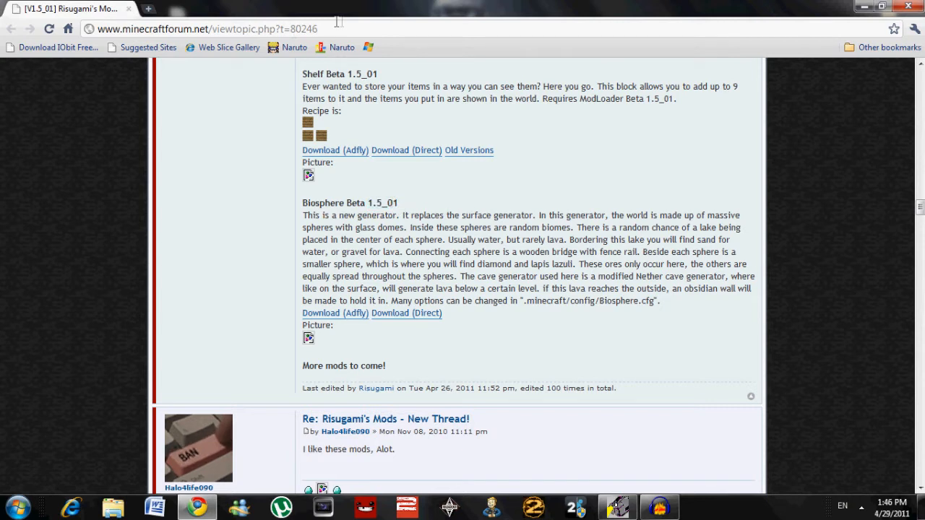
{"action": "left_click", "coordinate": [406, 313]}
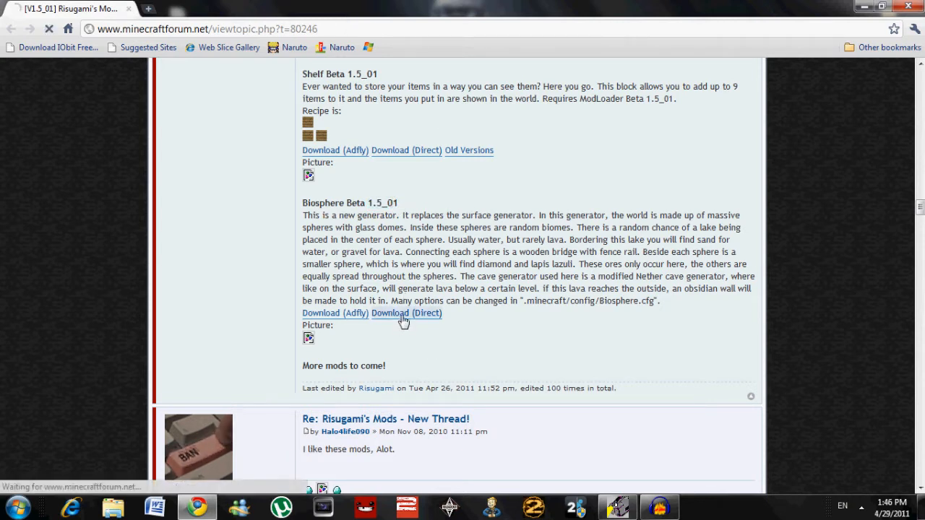
{"action": "left_click", "coordinate": [406, 312]}
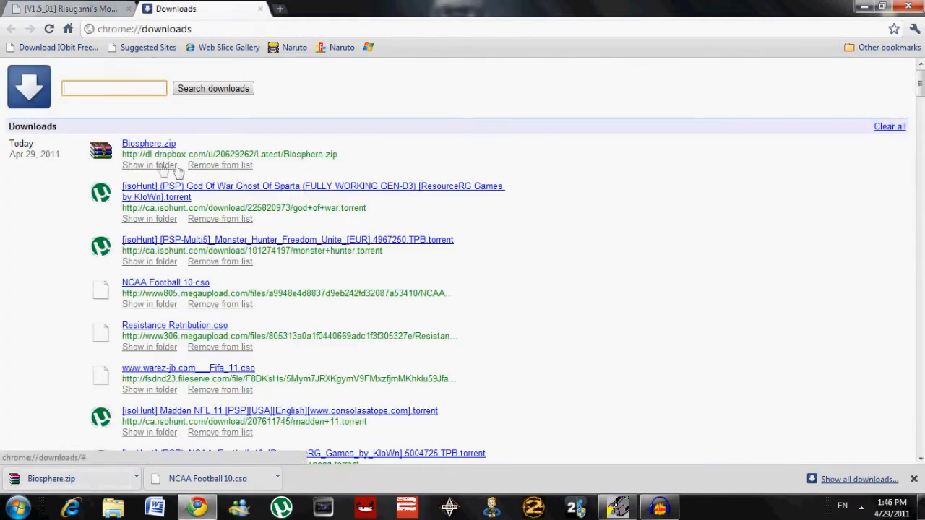
Step: Reveal the downloaded Biosphere.zip in its containing folder
{"action": "left_click", "coordinate": [65, 9]}
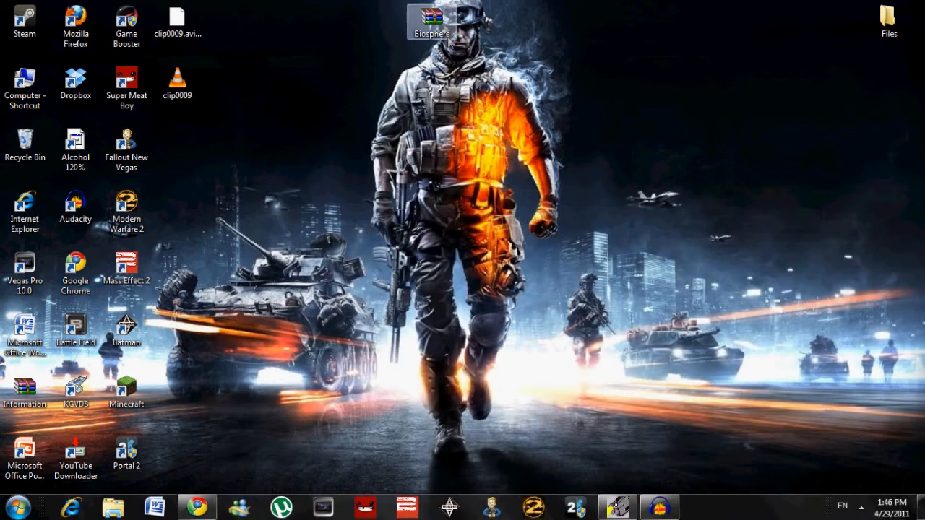
Step: Move Biosphere.zip onto the desktop and go to %appdata% via Start menu search
{"action": "left_click_drag", "start_coordinate": [431, 21], "coordinate": [482, 144]}
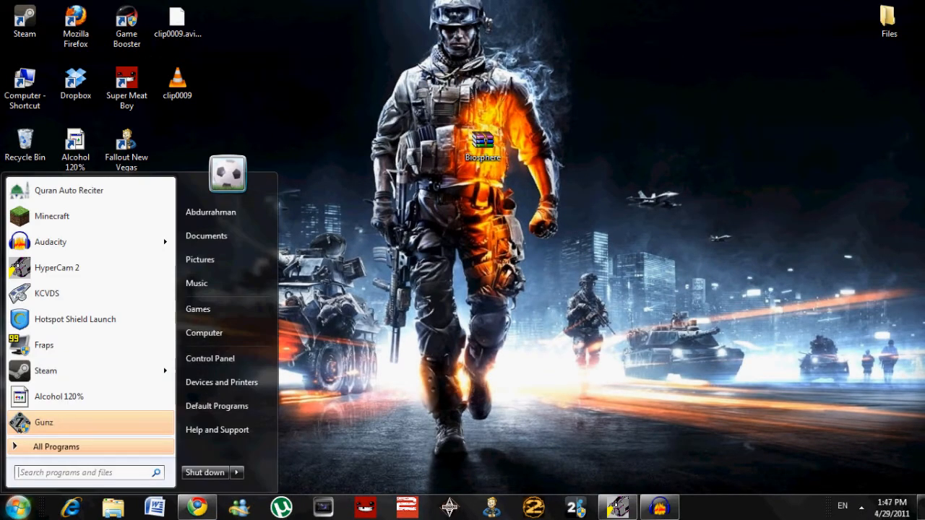
{"action": "type", "text": "%appd"}
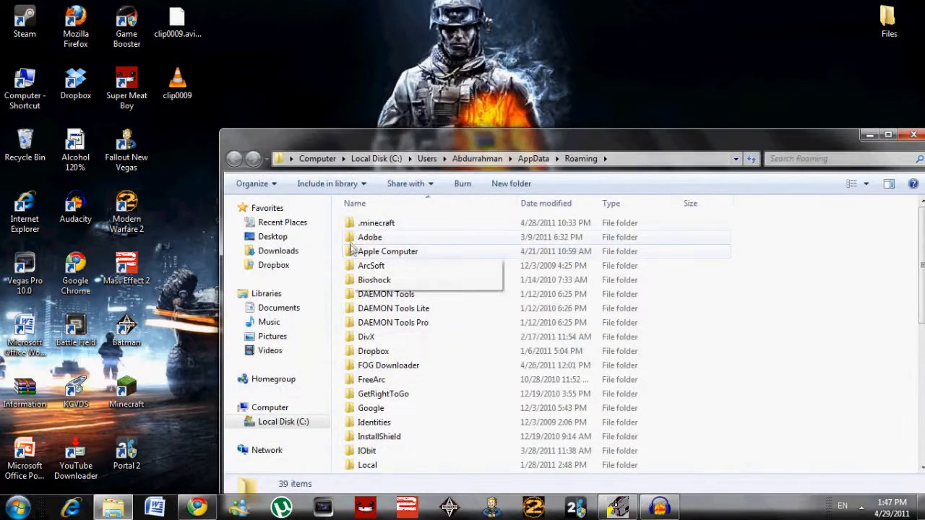
Step: Browse into .minecraft\bin and open the minecraft game file as an archive in WinRAR
{"action": "double_click", "coordinate": [376, 223]}
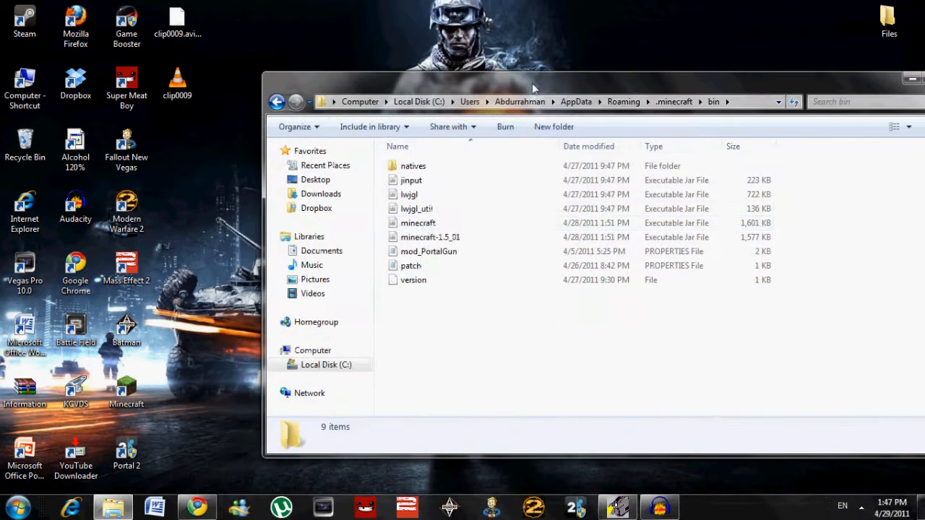
{"action": "right_click", "coordinate": [417, 223]}
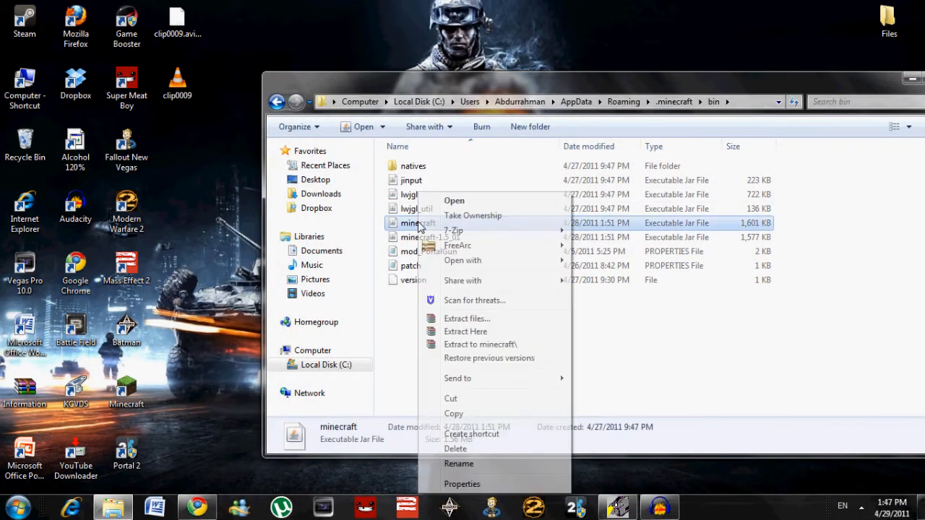
{"action": "left_click", "coordinate": [462, 260]}
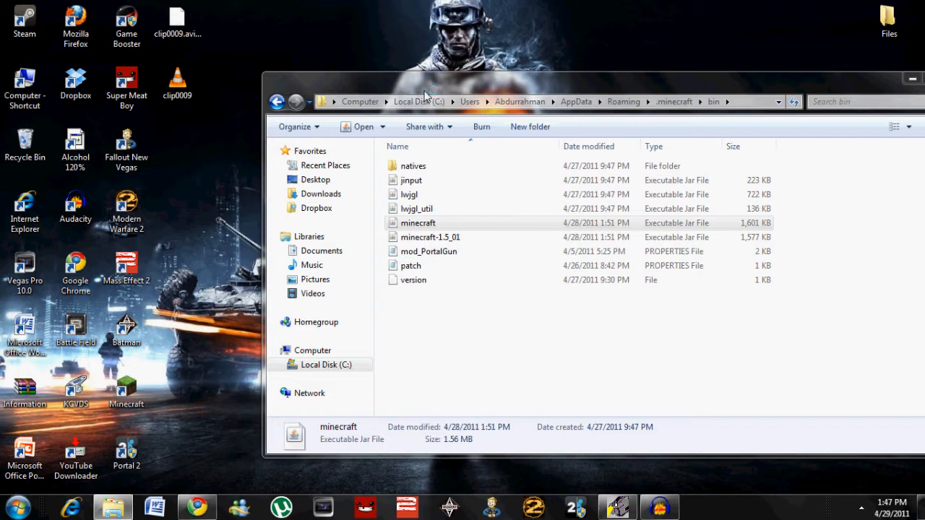
{"action": "double_click", "coordinate": [417, 222]}
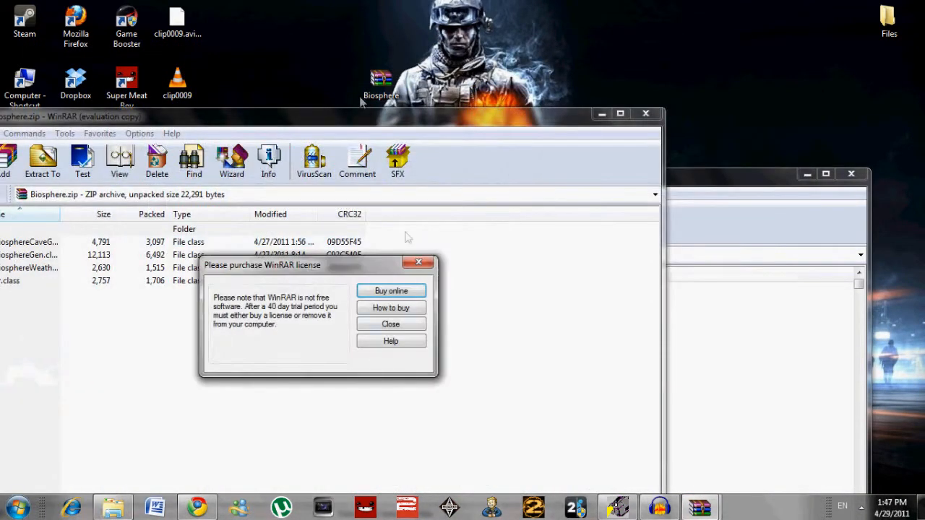
Step: Dismiss WinRAR's license reminder and confirm adding the Biosphere class files to minecraft.jar
{"action": "left_click", "coordinate": [390, 324]}
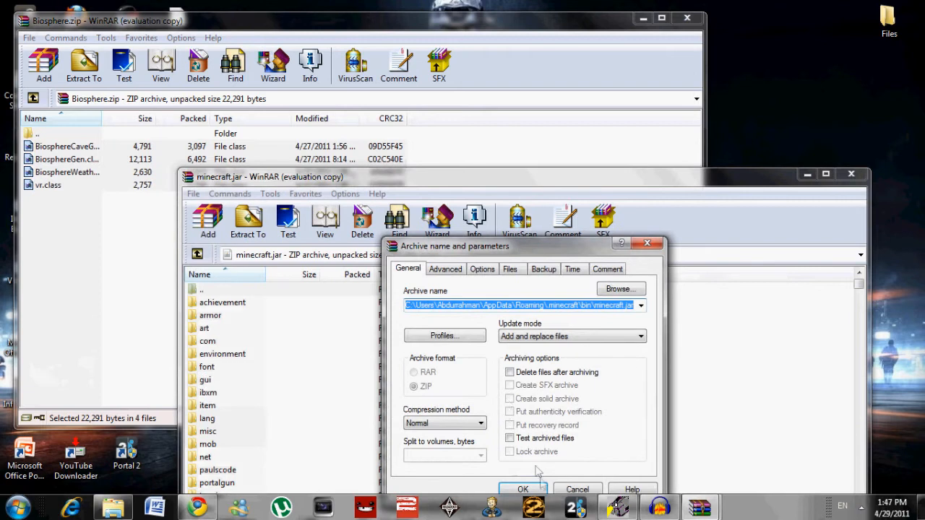
{"action": "left_click", "coordinate": [523, 489]}
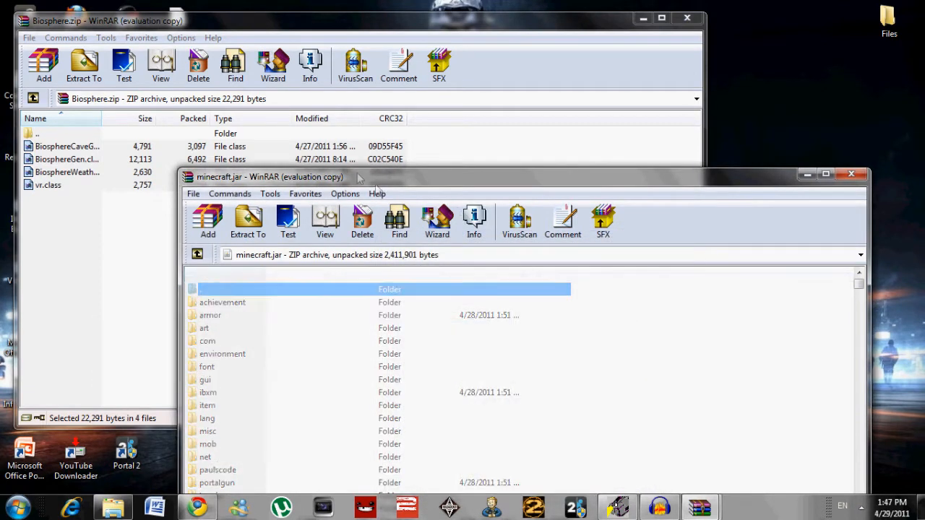